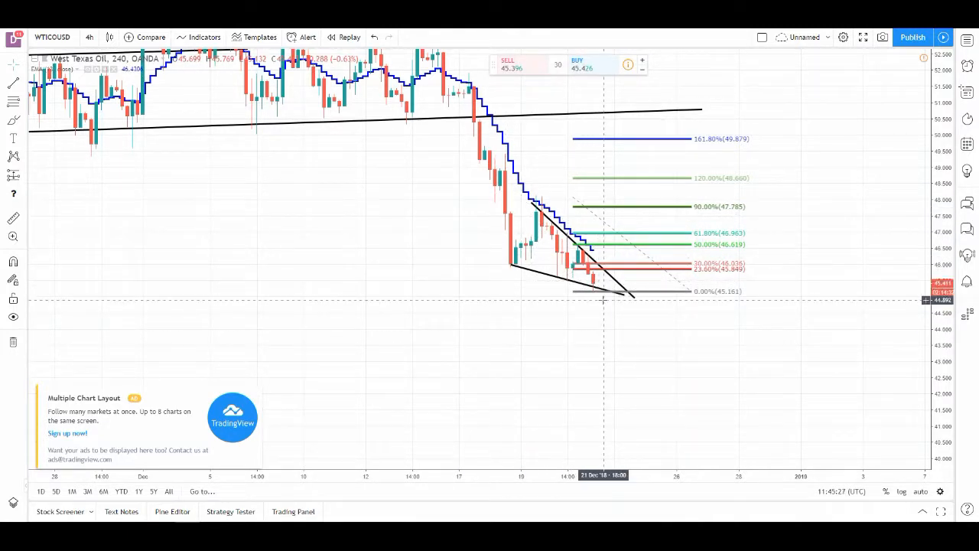
mouse_move(586, 306)
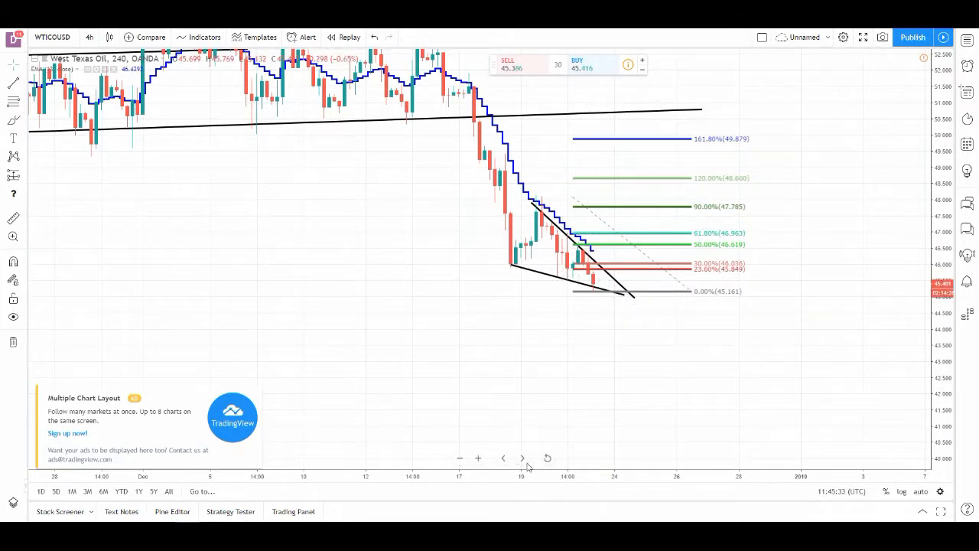
Remove the Fibonacci retracement from the WTI chart, leaving the wedge and channel lines.
left_click(649, 260)
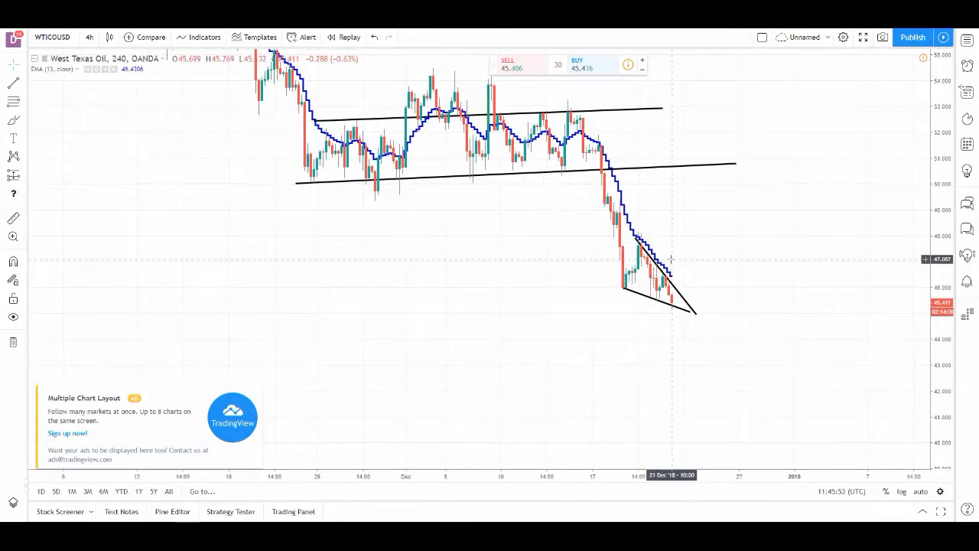
mouse_move(678, 378)
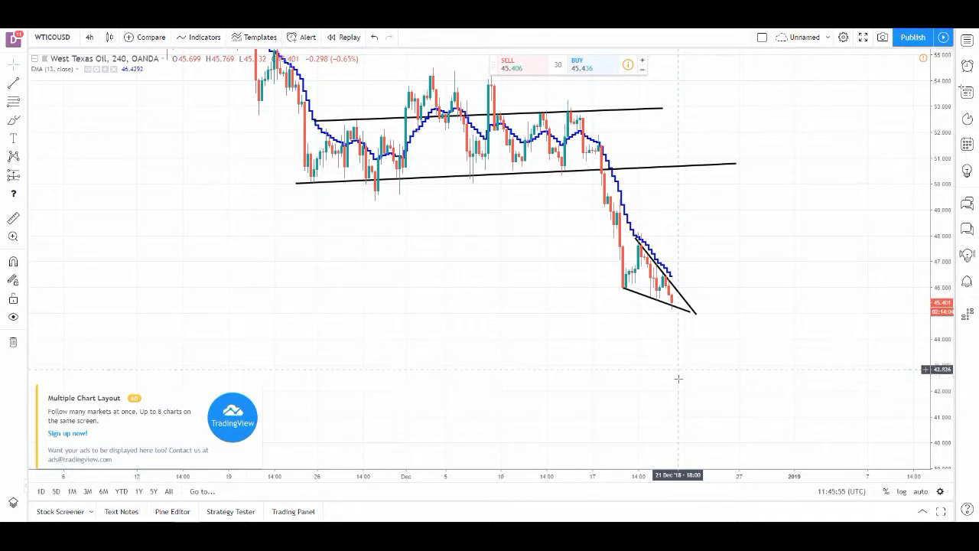
mouse_move(415, 371)
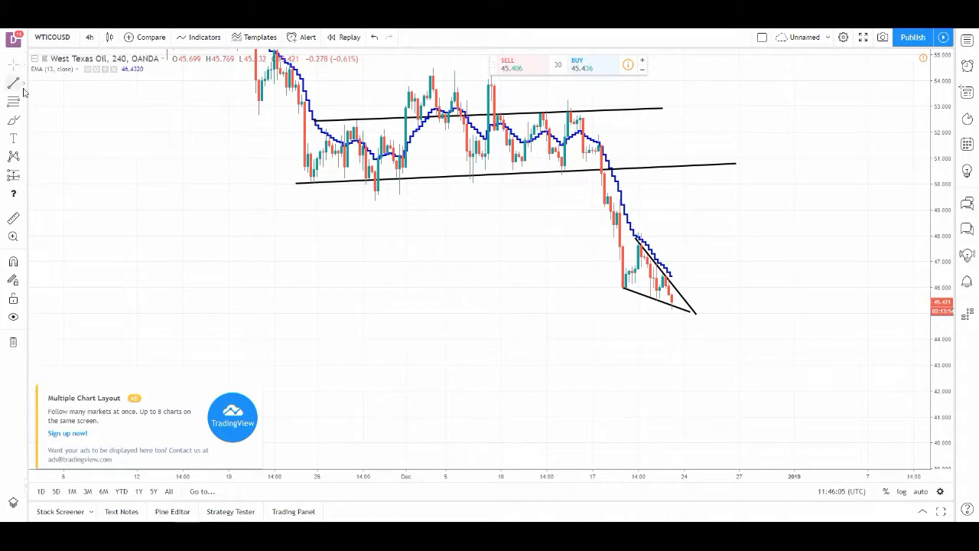
Place a horizontal price line near the 50 level on the WTI chart.
left_click(13, 85)
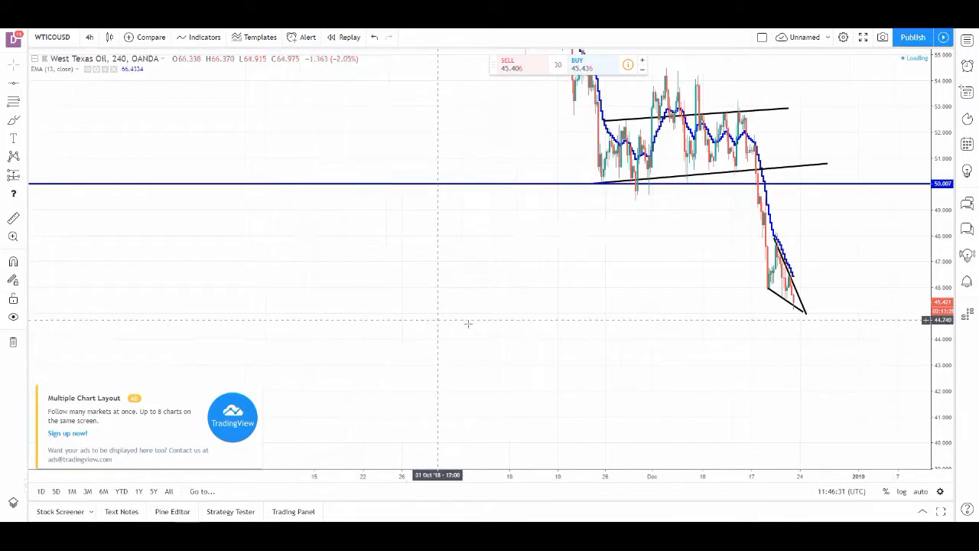
Review the WTI chart on weekly candles, then switch the interval to daily.
left_click(89, 36)
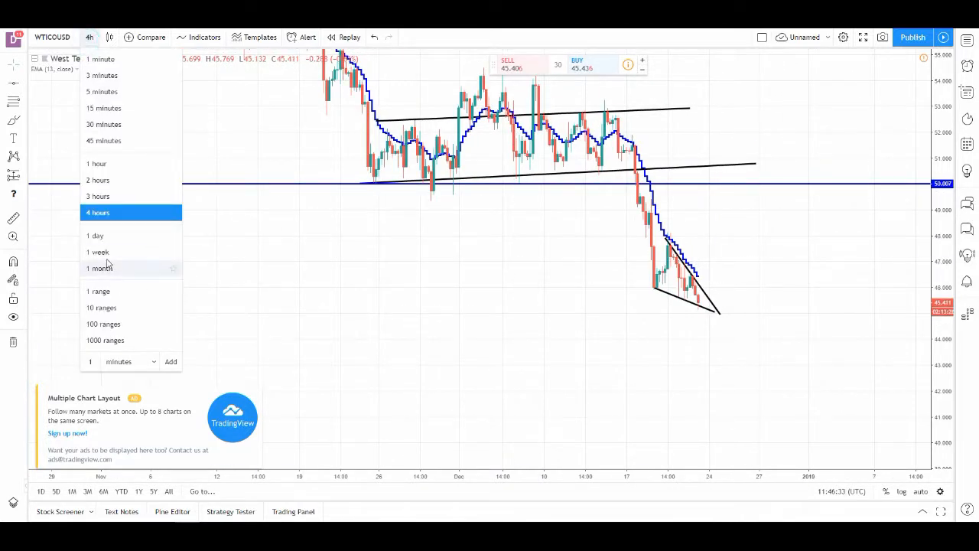
left_click(98, 251)
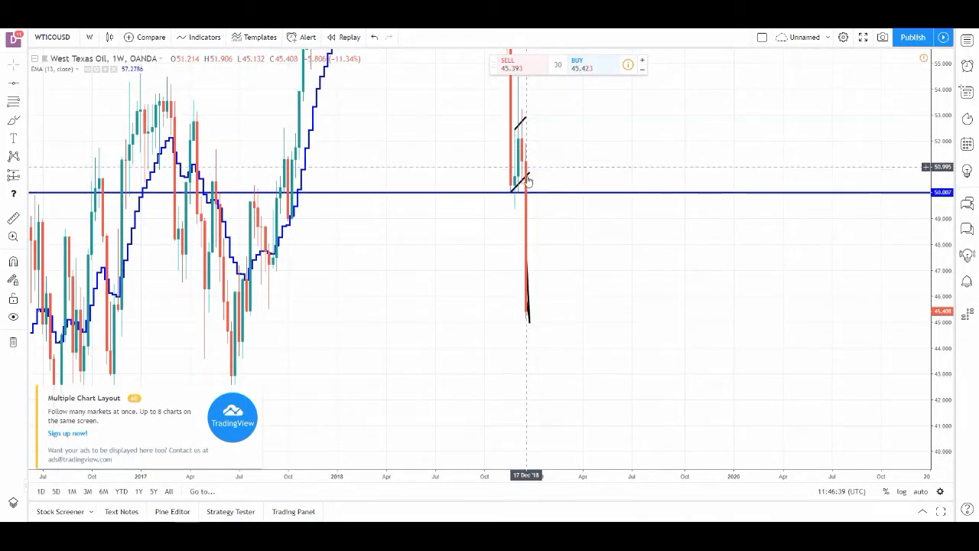
mouse_move(536, 288)
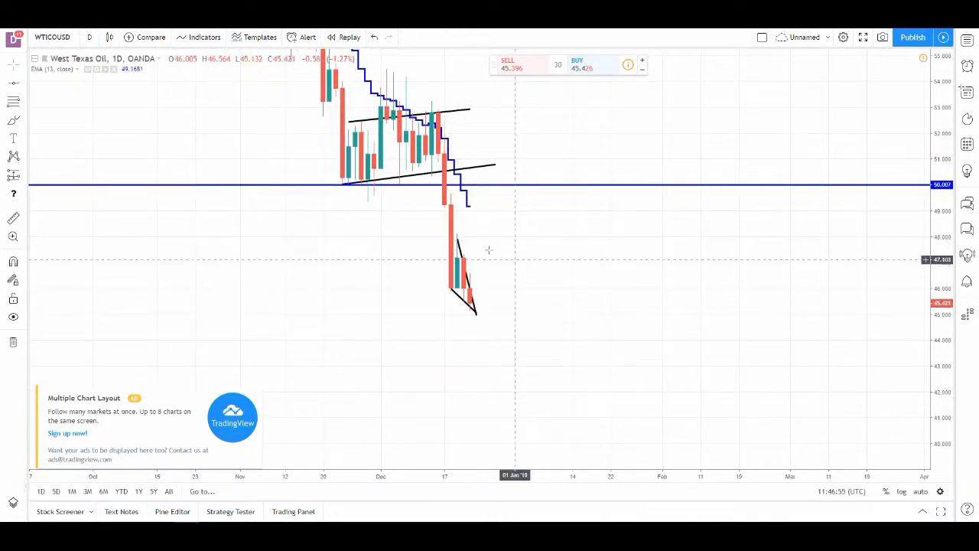
left_click(89, 37)
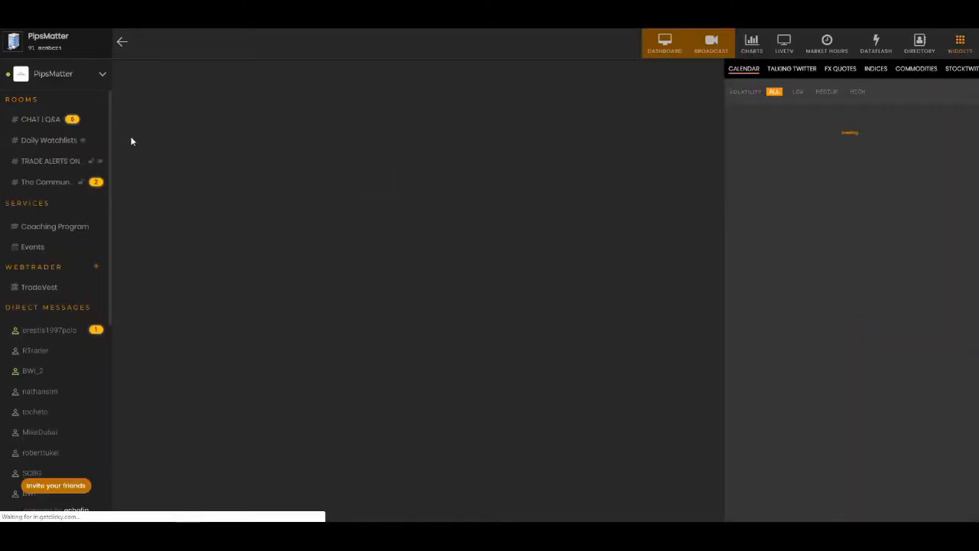
Check The Community room, then return to CHAT | Q&A showing the WTI buy signal.
left_click(40, 120)
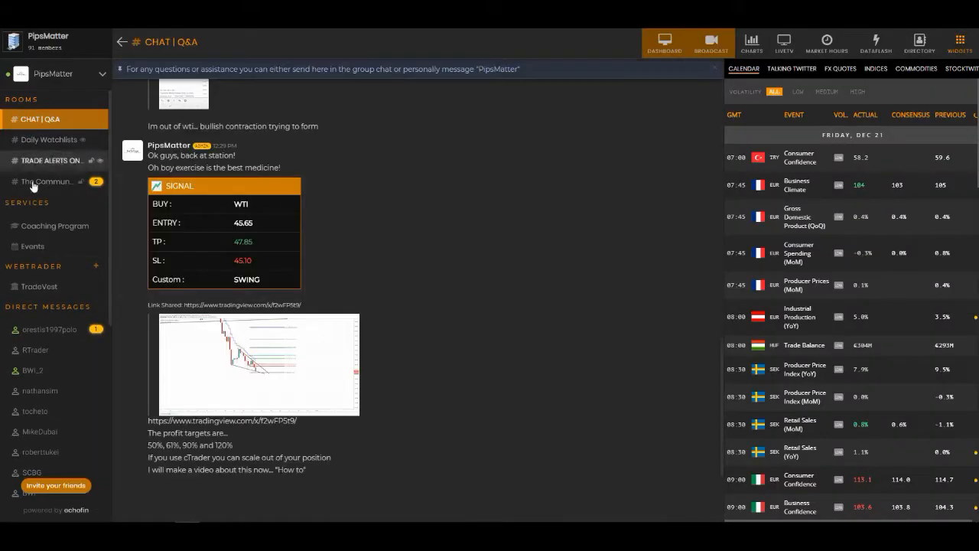
left_click(48, 181)
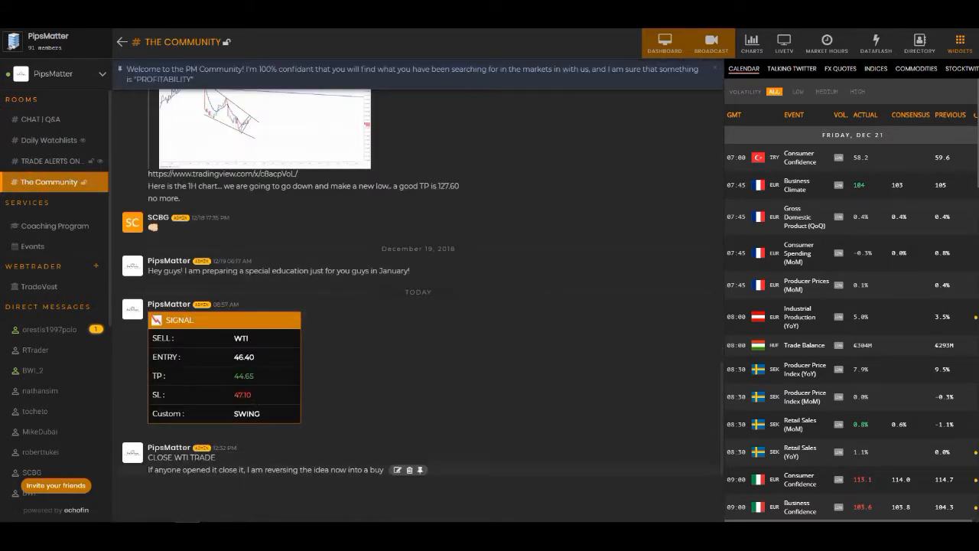
mouse_move(141, 466)
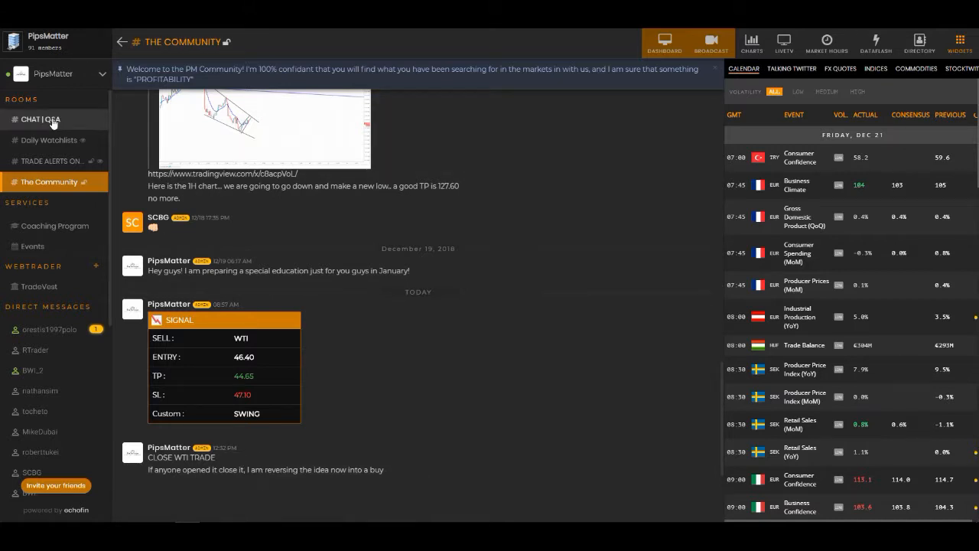
left_click(40, 119)
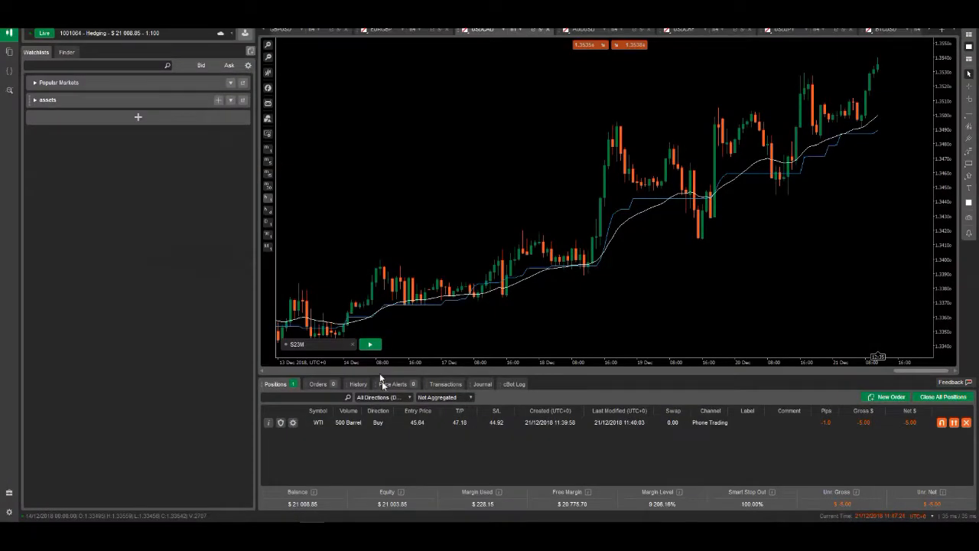
Show the account's closed-trade history beneath the cTrader chart.
left_click(358, 383)
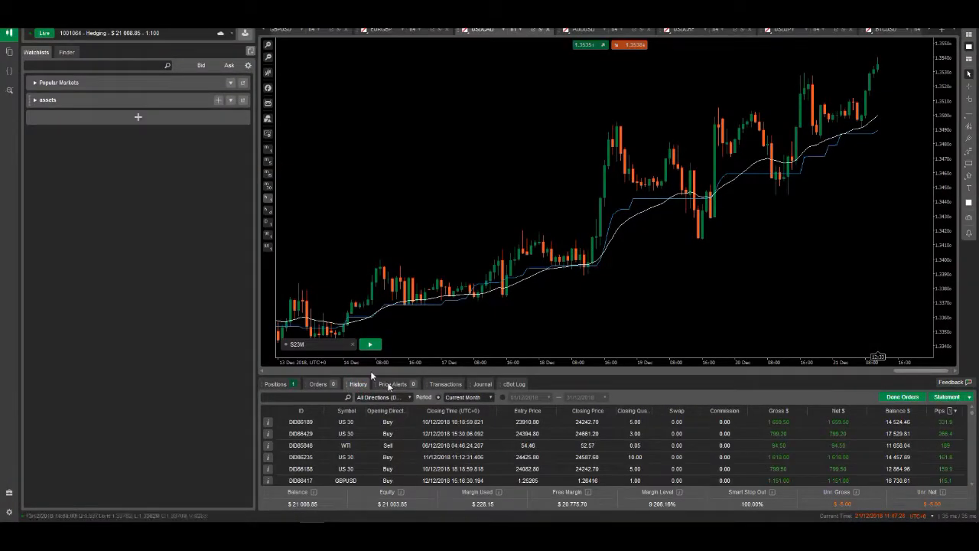
left_click(467, 398)
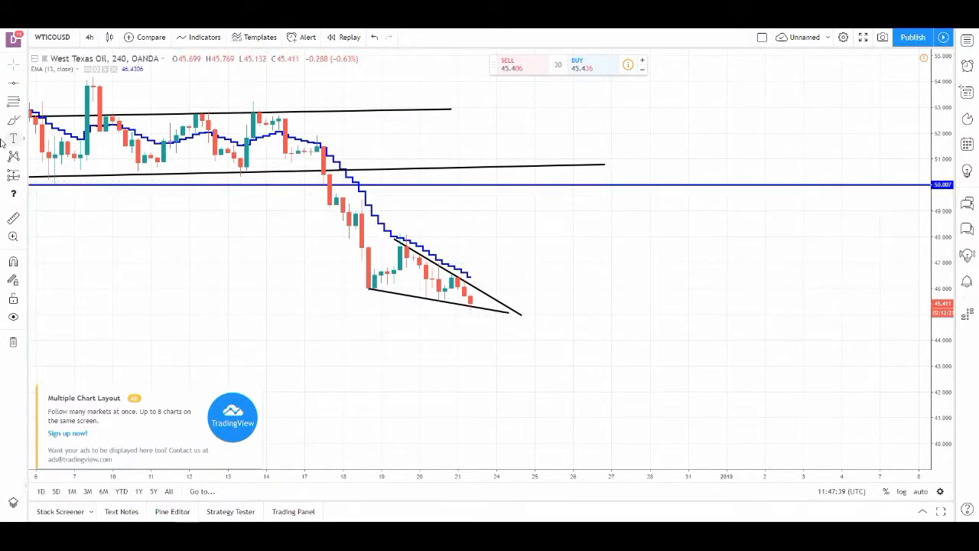
mouse_move(525, 309)
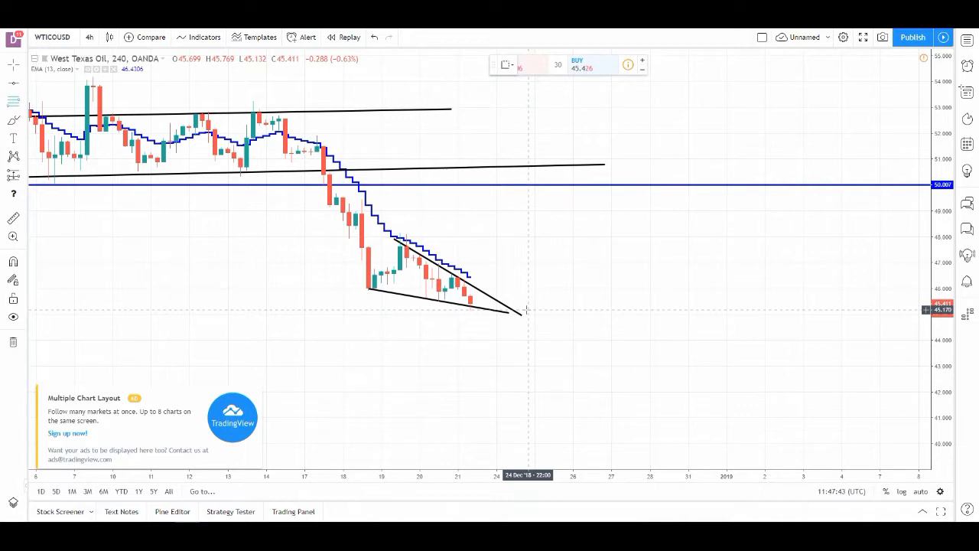
Shift the TradingView WTI 4-hour chart to centre the falling wedge apex.
left_click_drag(413, 233, 528, 309)
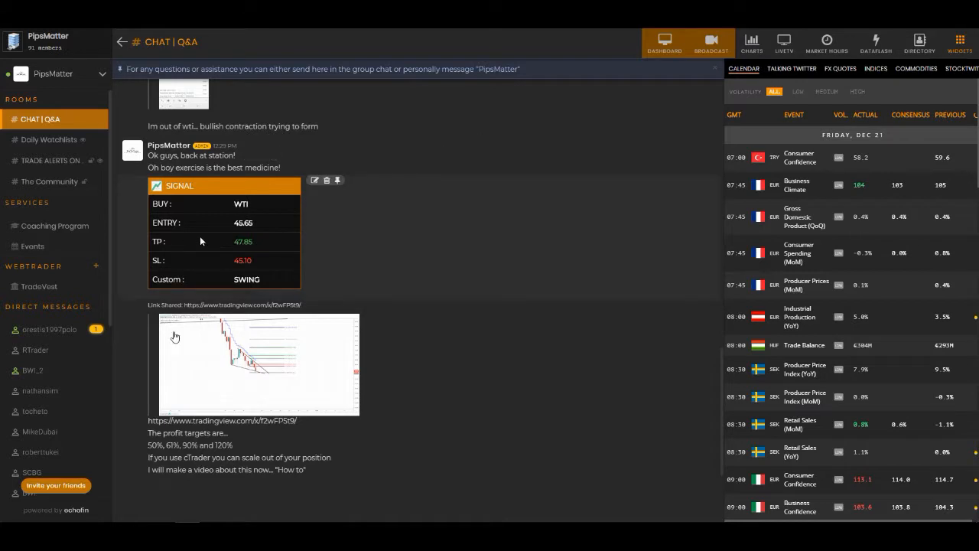
mouse_move(174, 336)
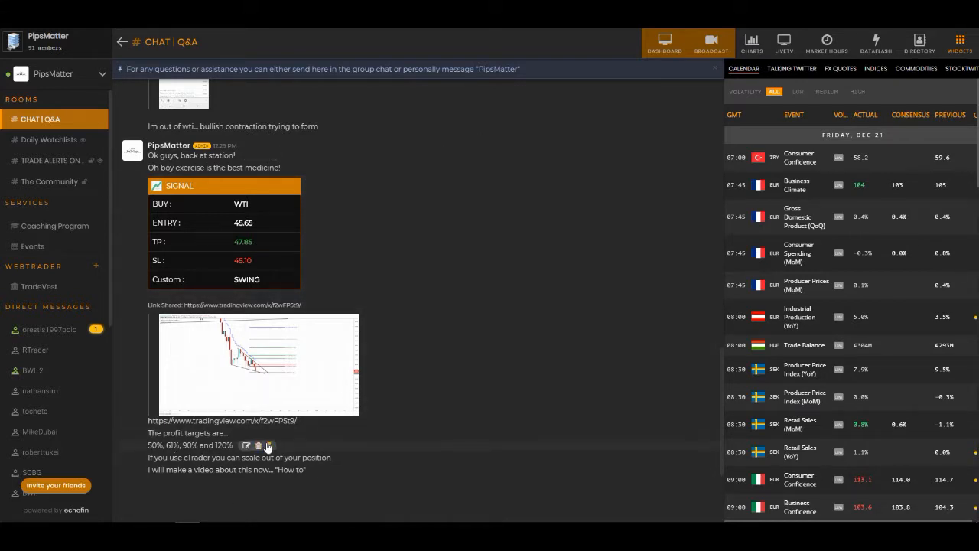
left_click(258, 364)
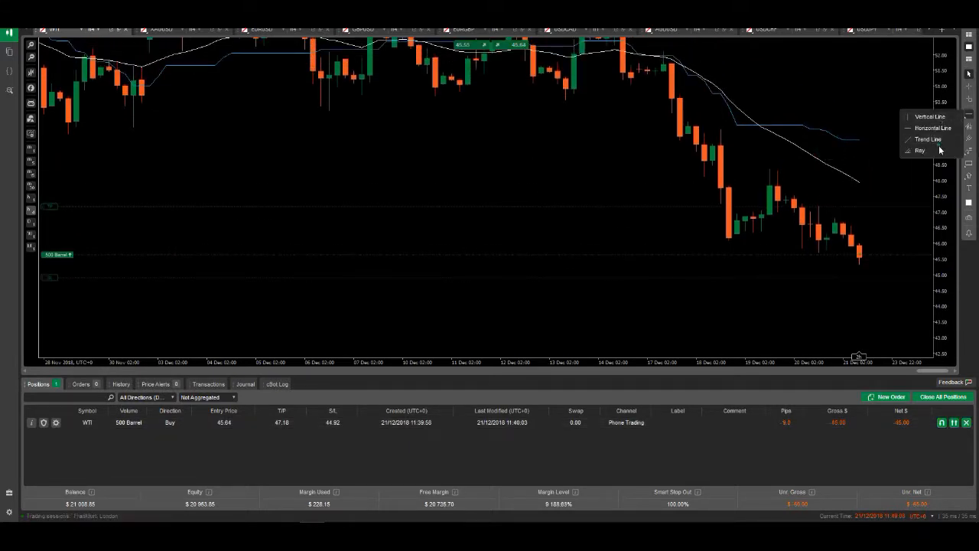
Draw the falling wedge's lower and upper trend lines and a Fibonacci expansion across its height.
left_click_drag(725, 242, 937, 268)
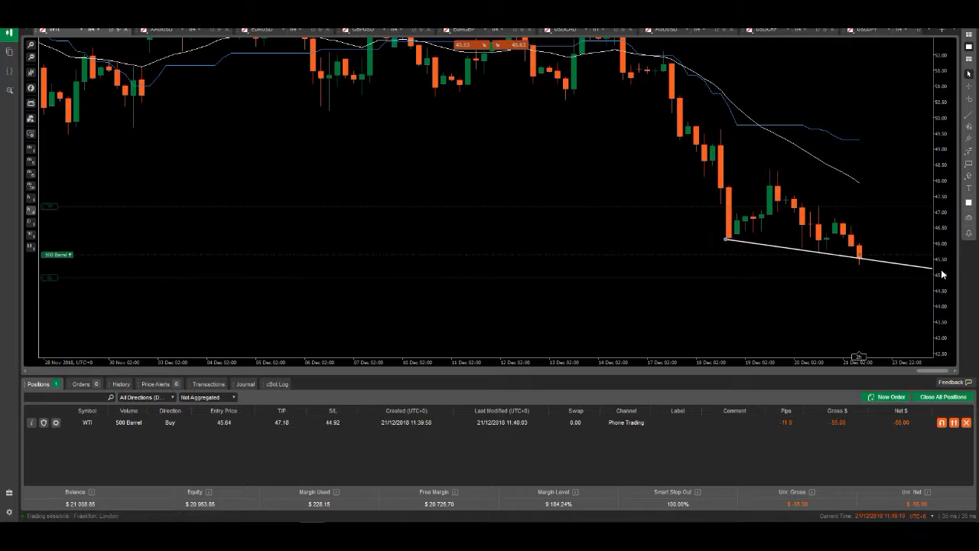
left_click(969, 116)
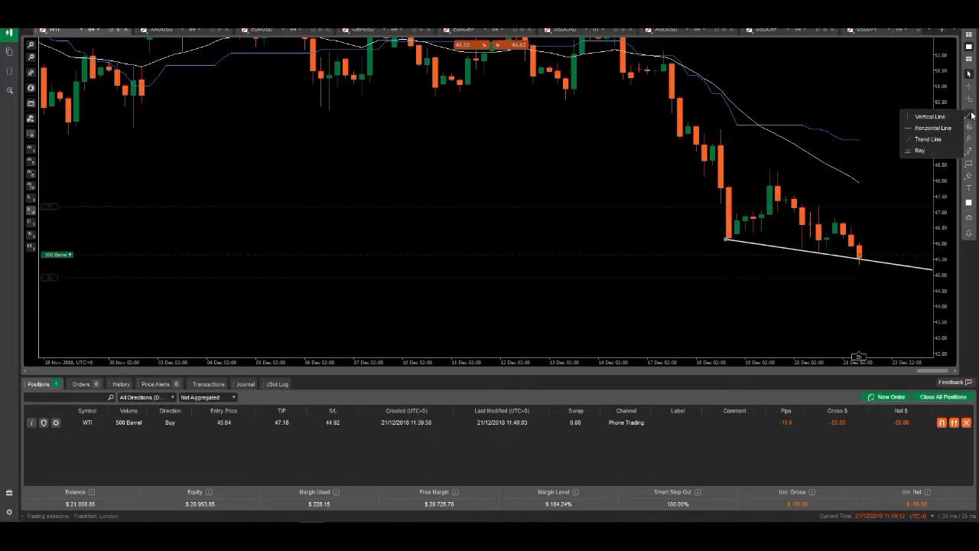
left_click_drag(771, 170, 910, 254)
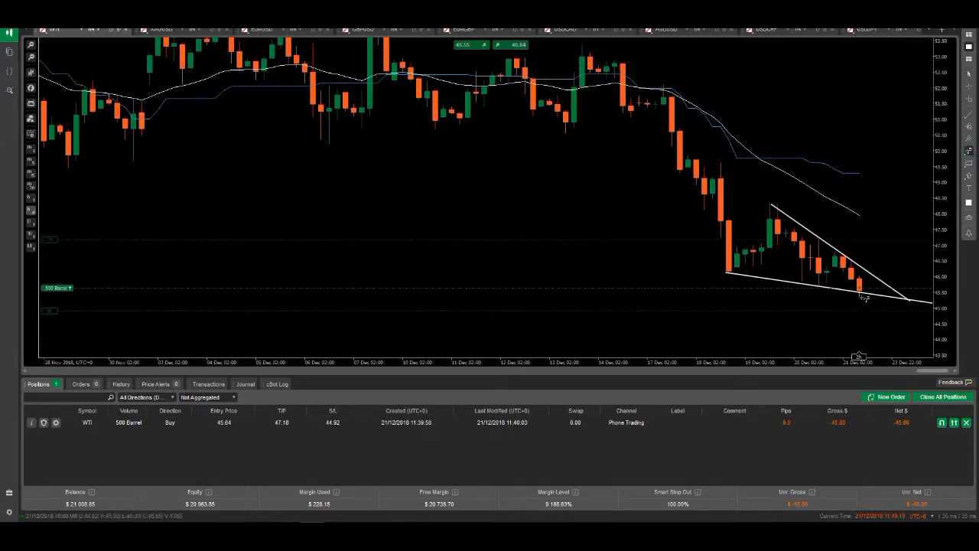
left_click_drag(772, 202, 860, 299)
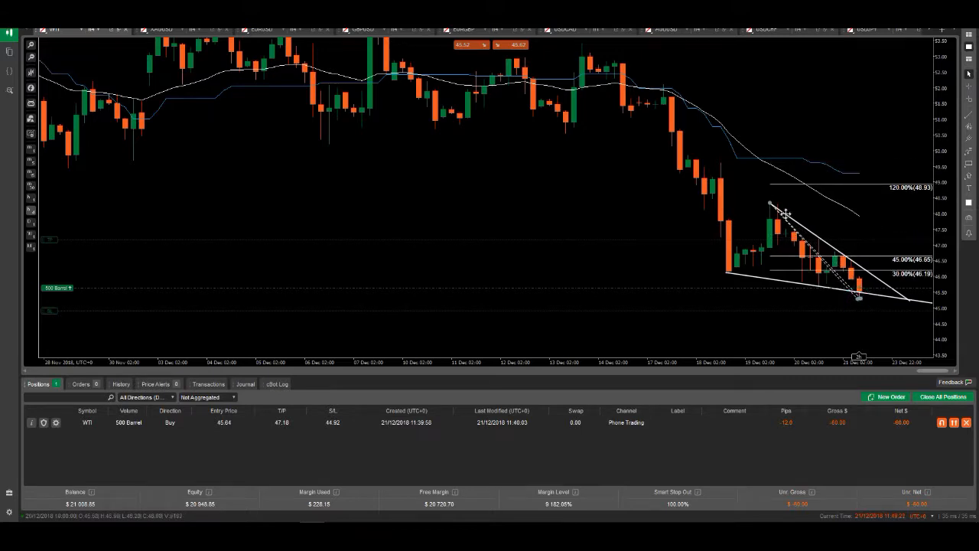
Enable the extra Fibonacci levels up to 161.8% in the expansion settings and confirm.
double_click(788, 211)
type("50")
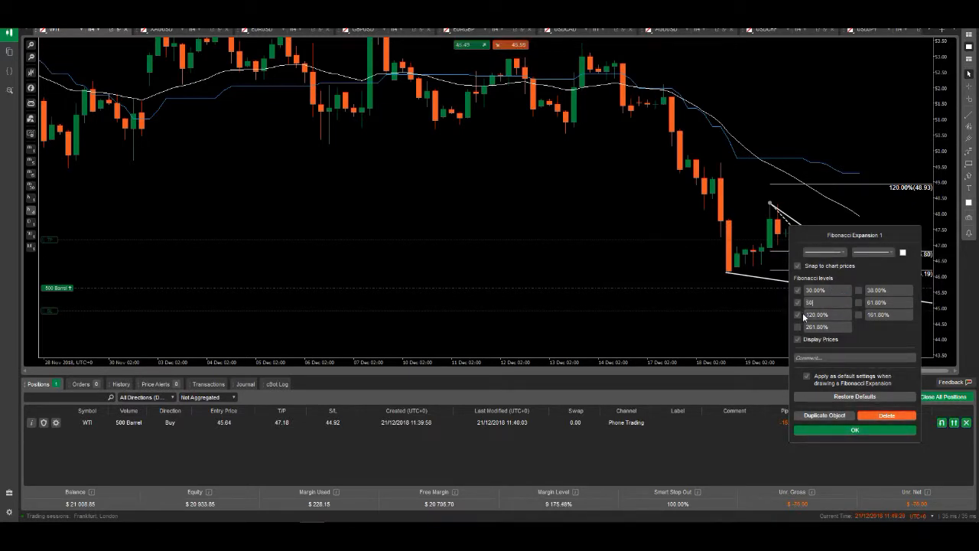
left_click(799, 328)
type("61")
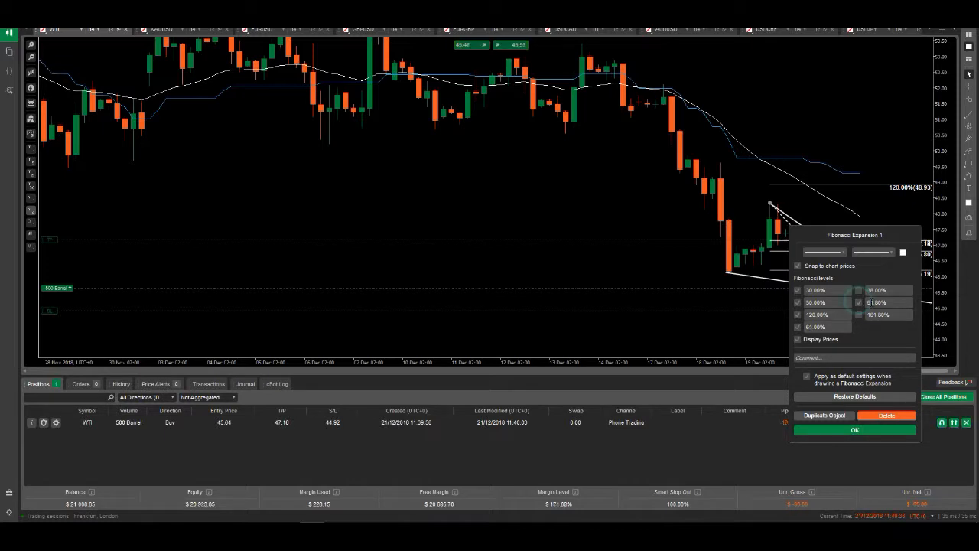
left_click(859, 303)
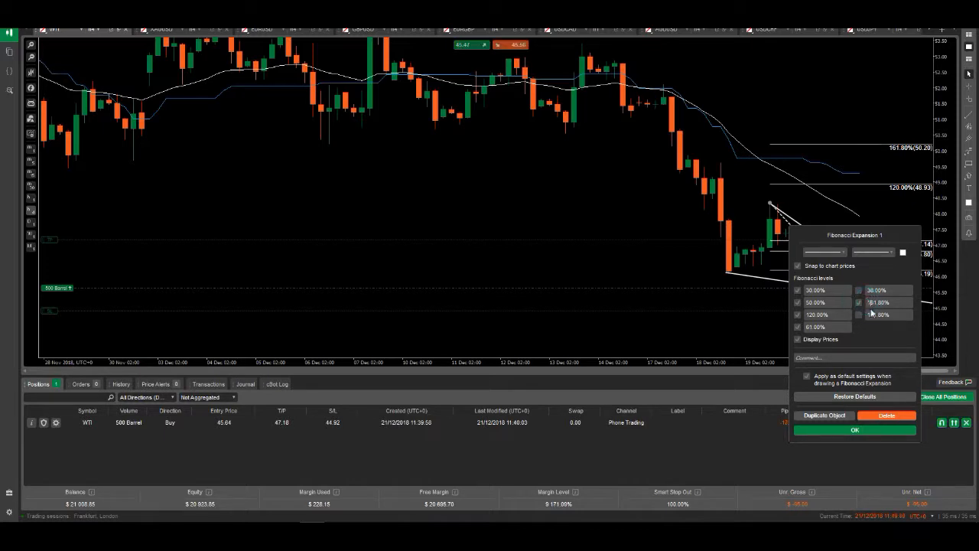
left_click(854, 429)
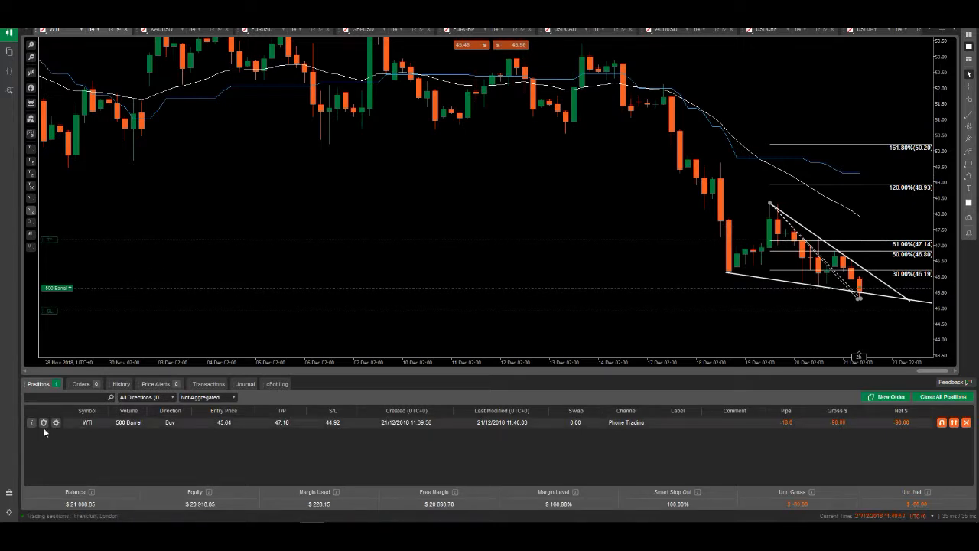
Open advanced protection for the WTI buy position and enable Take Profit 1.
left_click(43, 422)
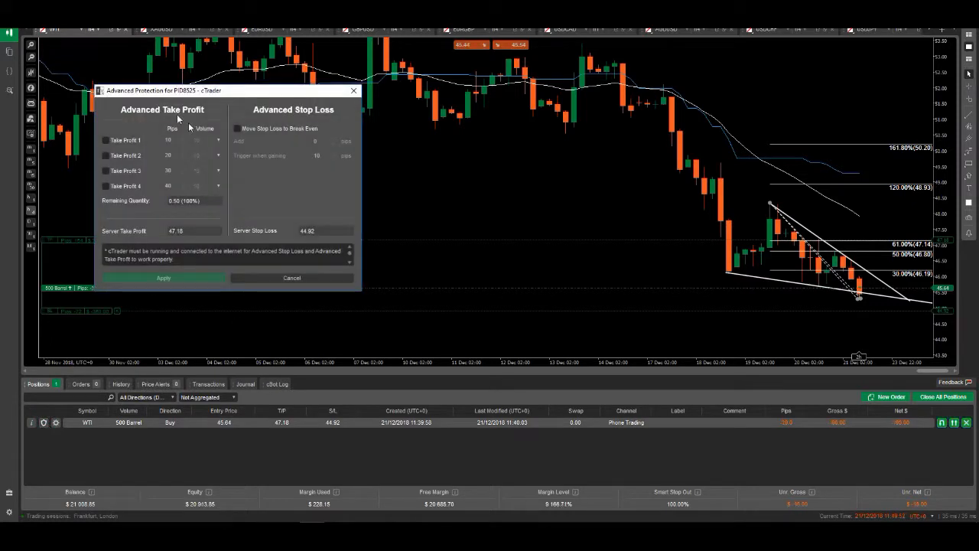
mouse_move(110, 202)
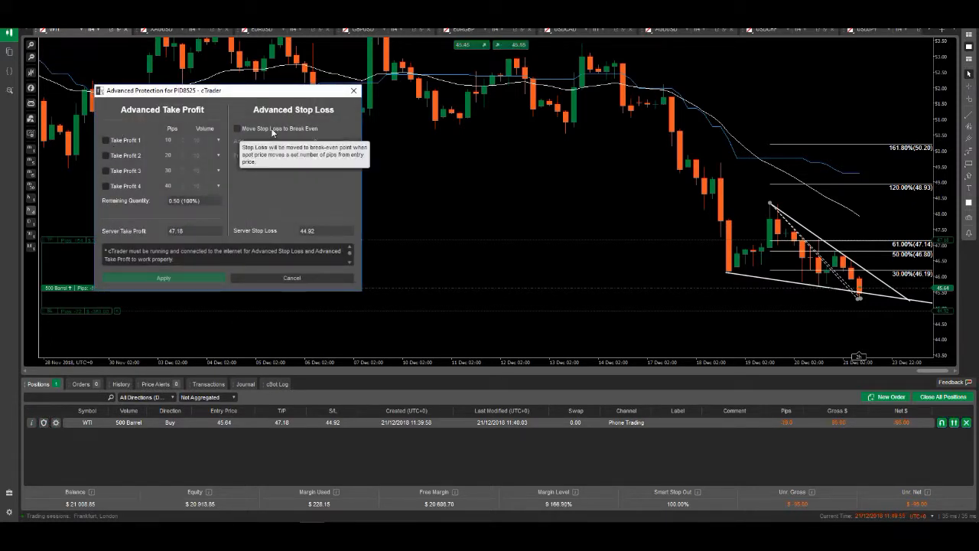
left_click(237, 128)
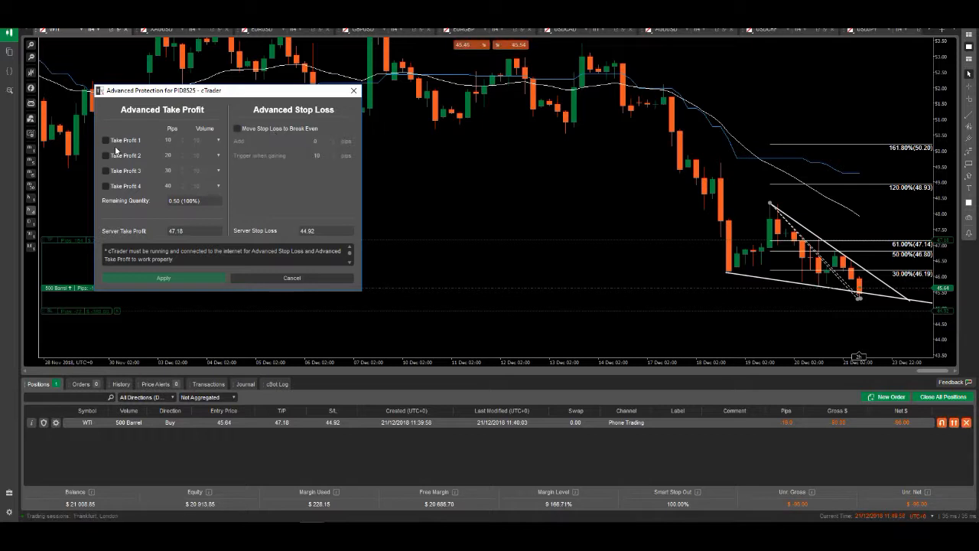
left_click(106, 140)
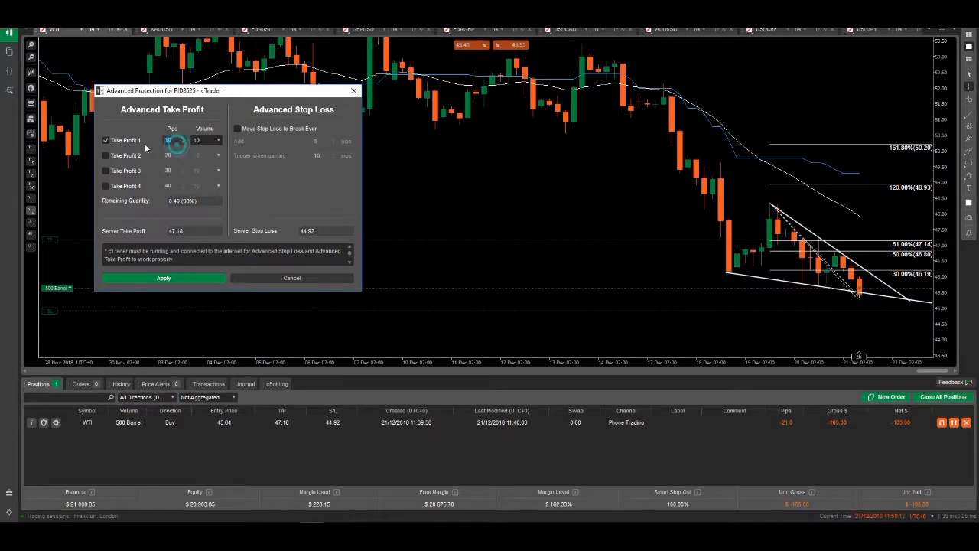
Set Take Profit 1 to 116 pips with volume 20 and enable the further take-profit levels.
type("116")
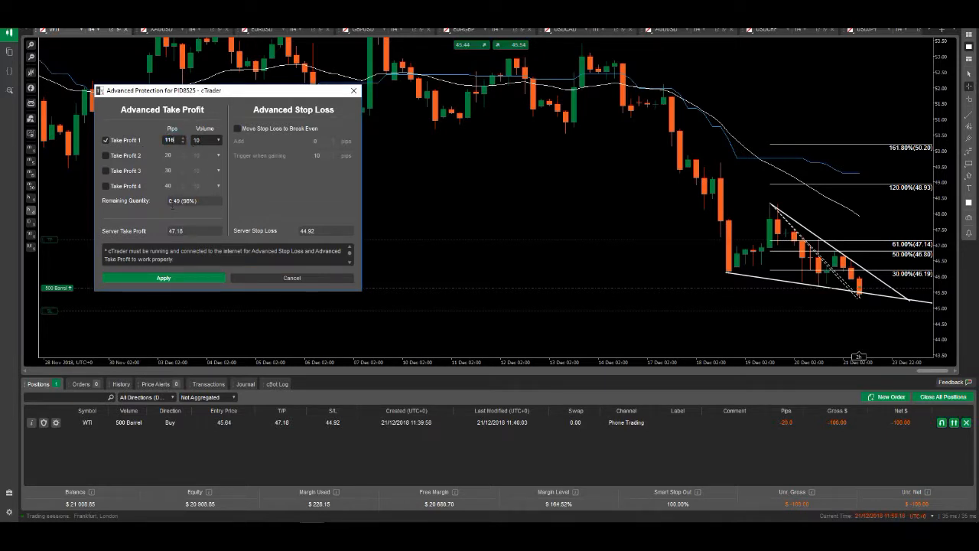
left_click(219, 141)
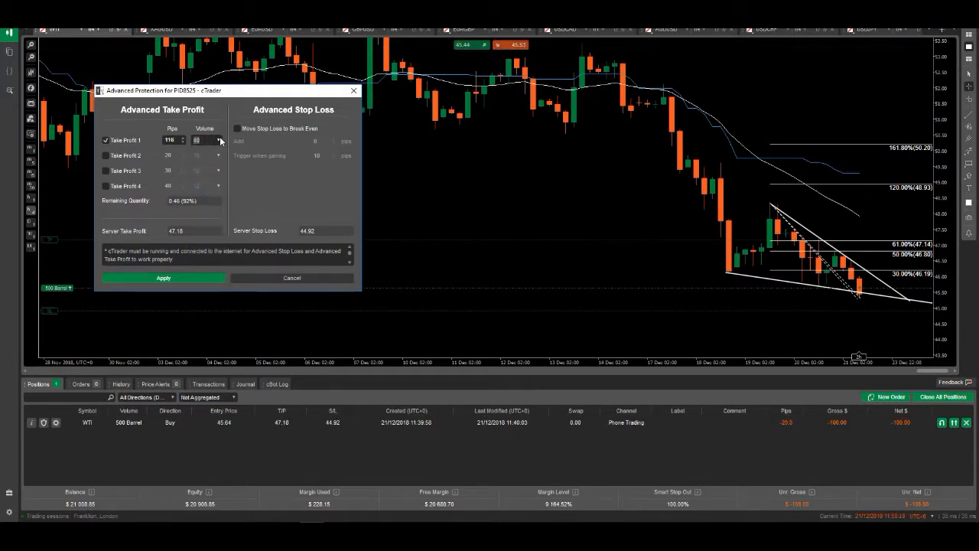
left_click(221, 141)
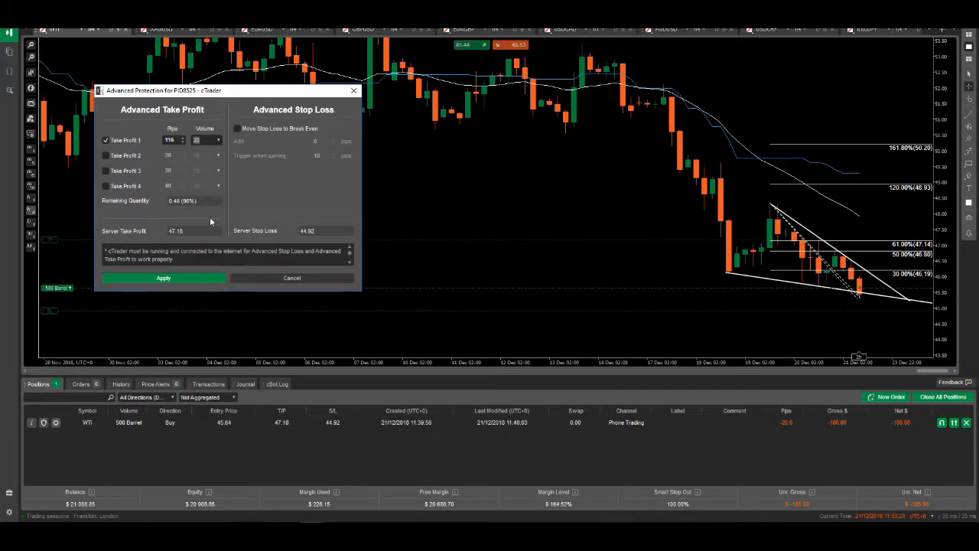
left_click(106, 156)
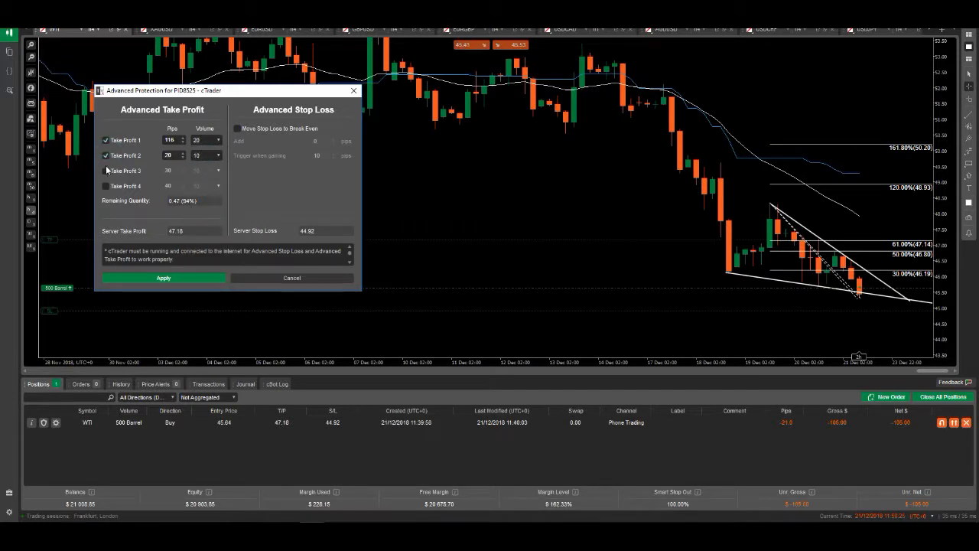
left_click(107, 170)
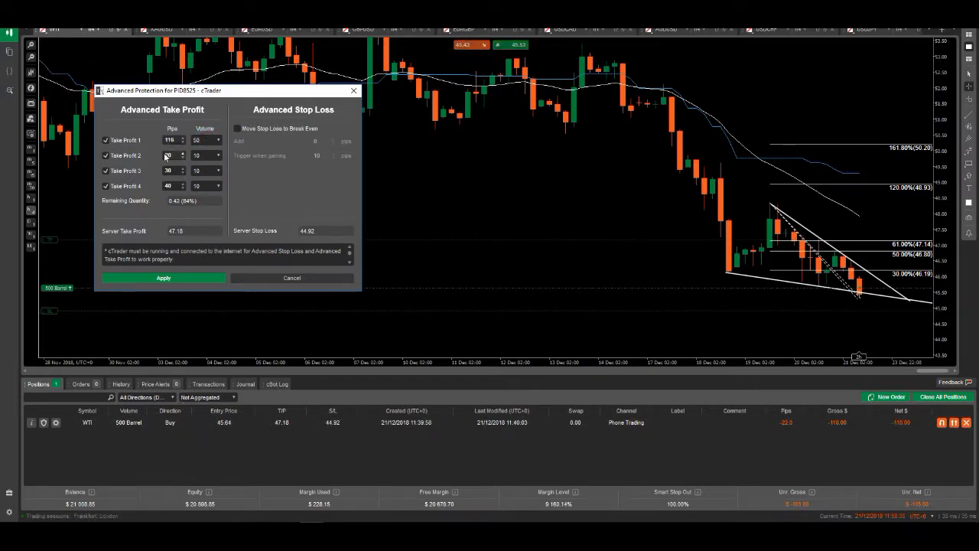
Fill Take Profit 2 with volume 20 and set Take Profit 3 to 331 pips.
type("20")
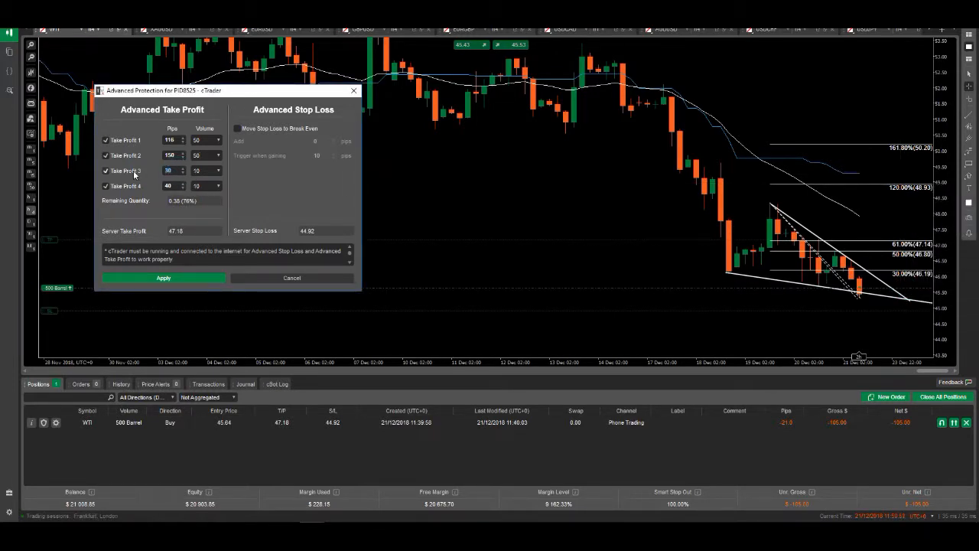
type("331")
left_click(206, 169)
type("250")
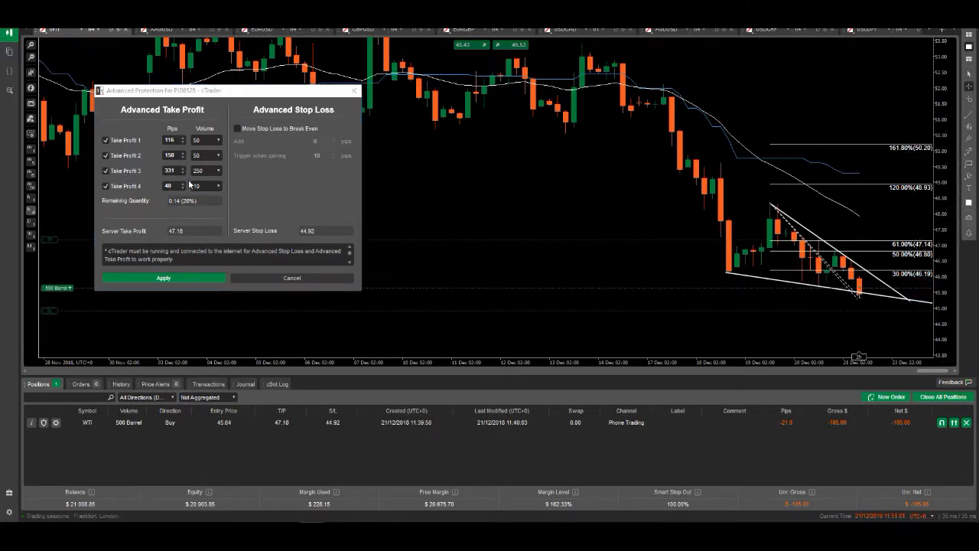
Set take profit 4 to 454 pips with volume 150, leaving 0% unallocated.
type("454")
type("2")
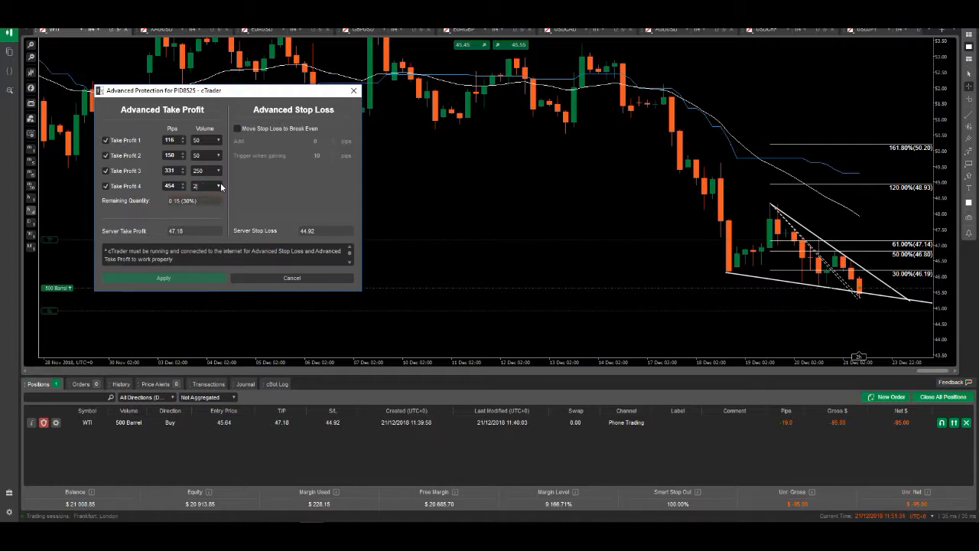
type("18")
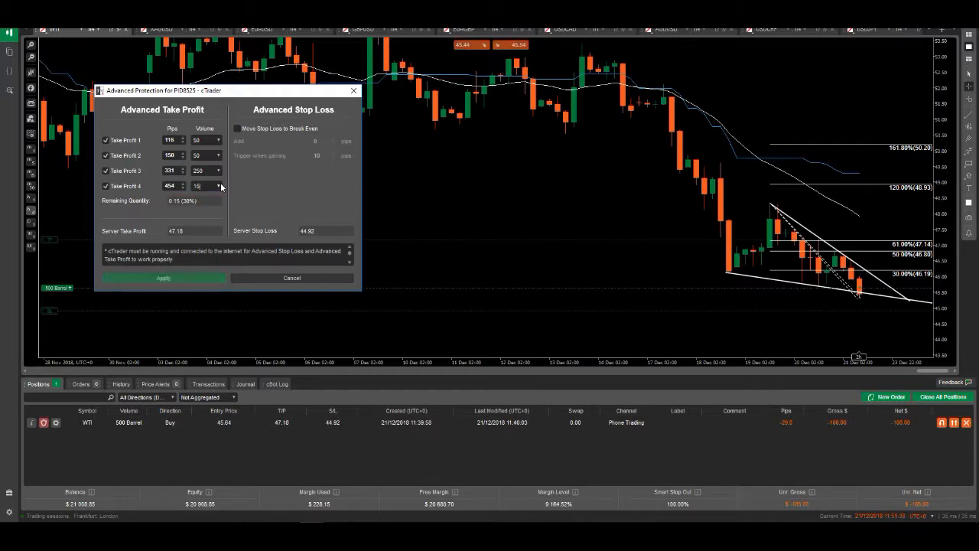
type("150")
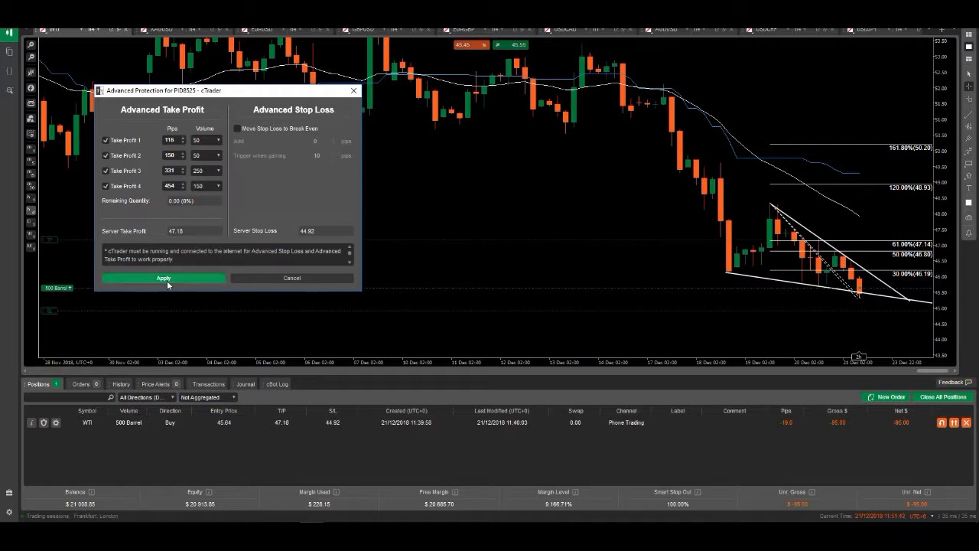
Apply the four take-profit levels to the WTI position.
left_click(163, 277)
type("116")
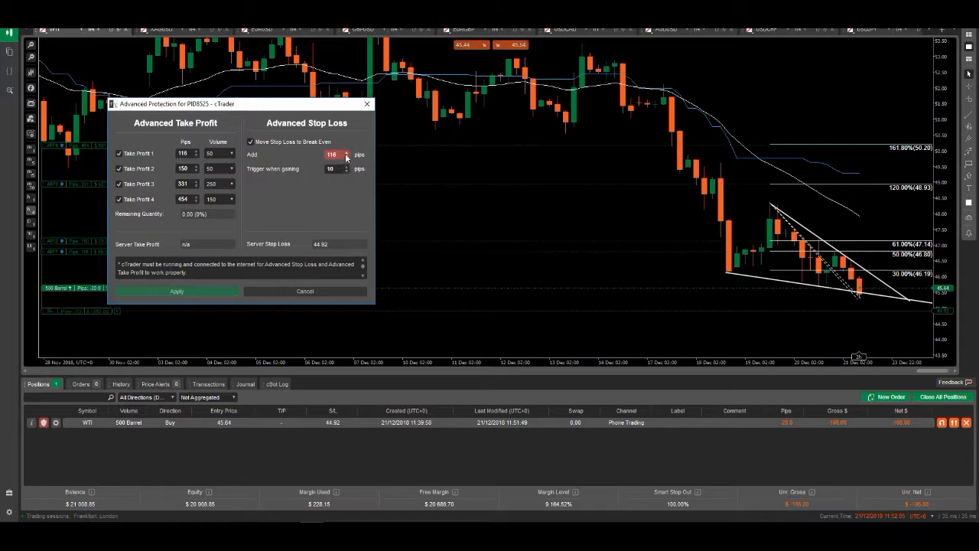
Set the break-even Add amount to 1, save the protection and return to the WTI chart.
left_click(334, 153)
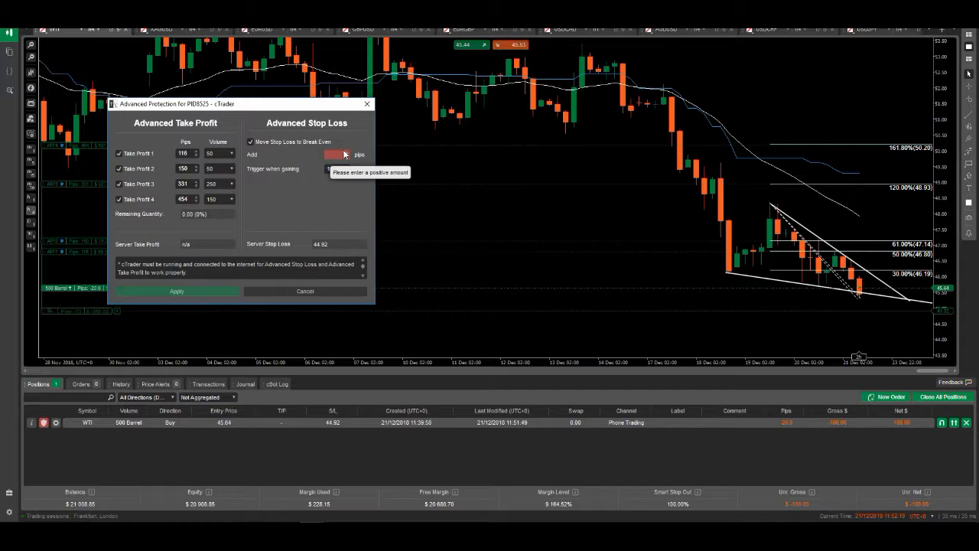
type("1")
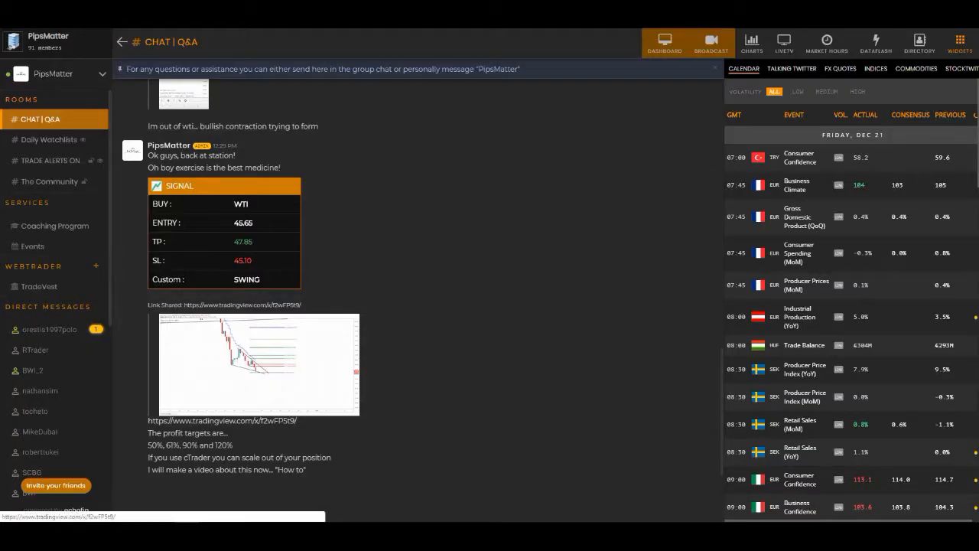
left_click(259, 364)
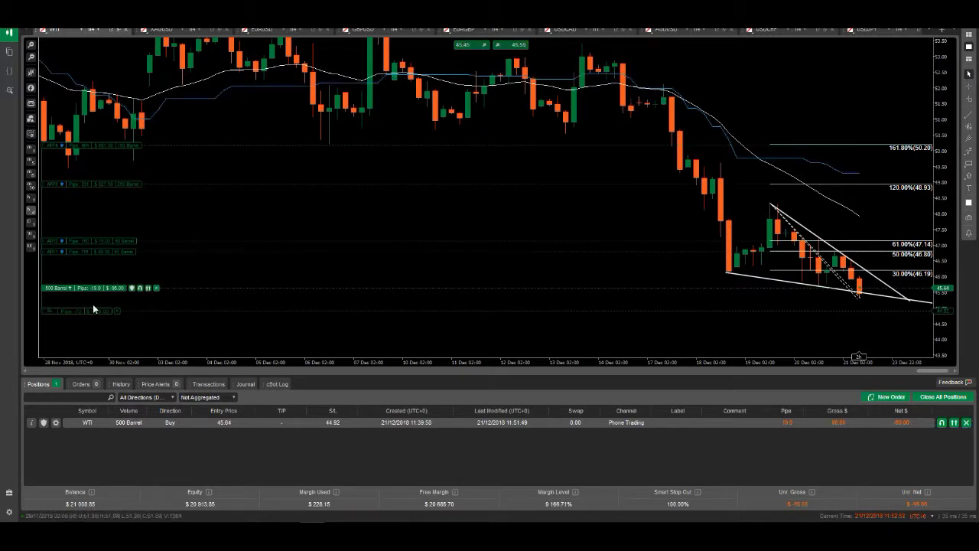
mouse_move(291, 353)
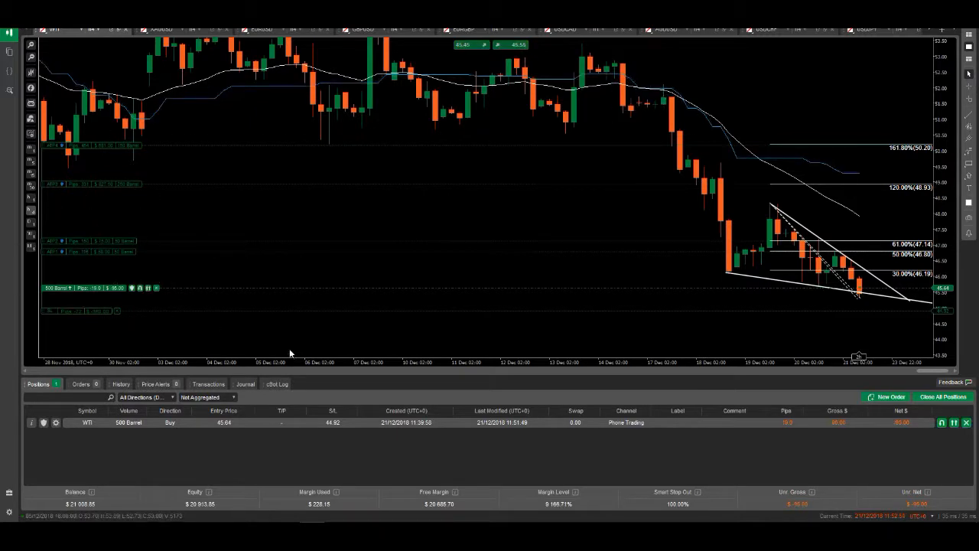